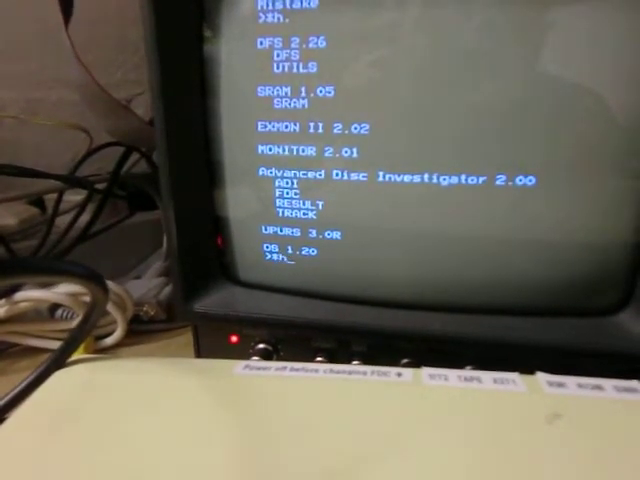
Step: List the UPURS commands, catalogue drive 0, and enter *upssd 0 to make an SSD
{"action": "type", "text": "Upu"}
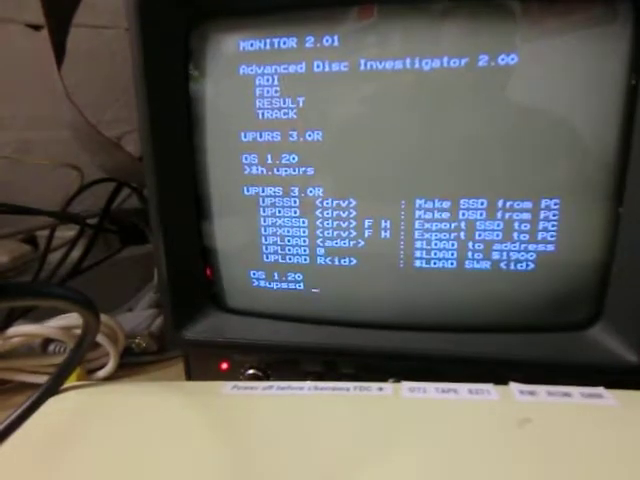
{"action": "type", "text": "o"}
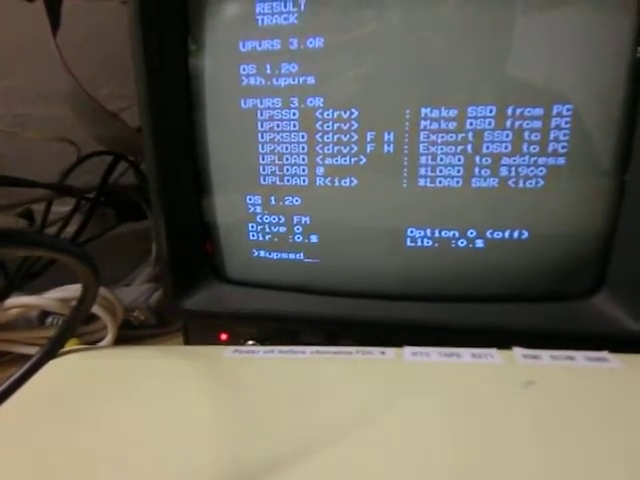
{"action": "type", "text": "0"}
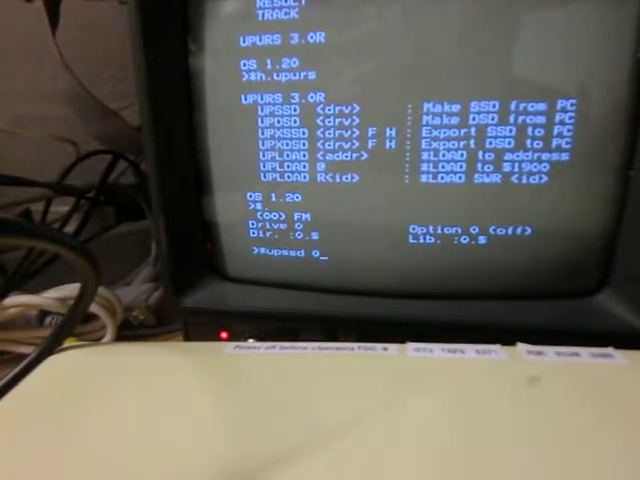
Step: Run *upssd 0 to write the PC's Thrust SSD to drive 0, then begin typing *UP
{"action": "key", "text": "Return"}
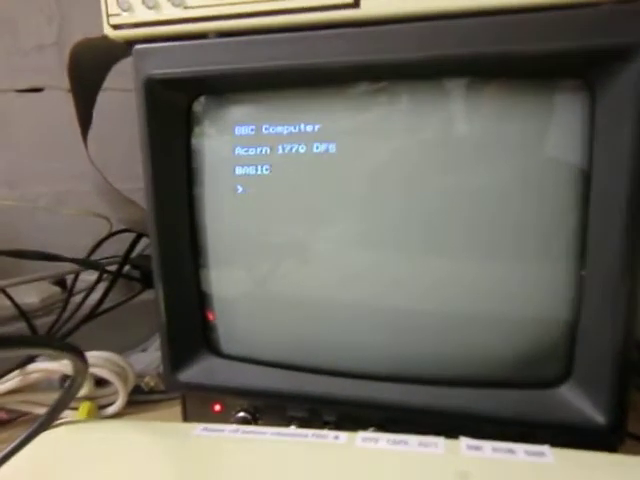
{"action": "type", "text": "*UP"}
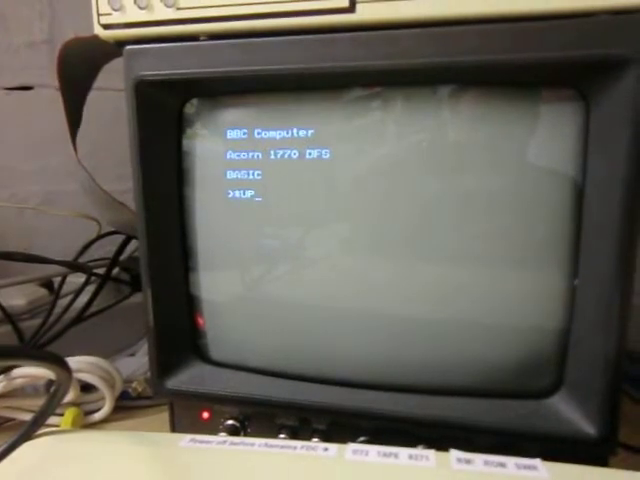